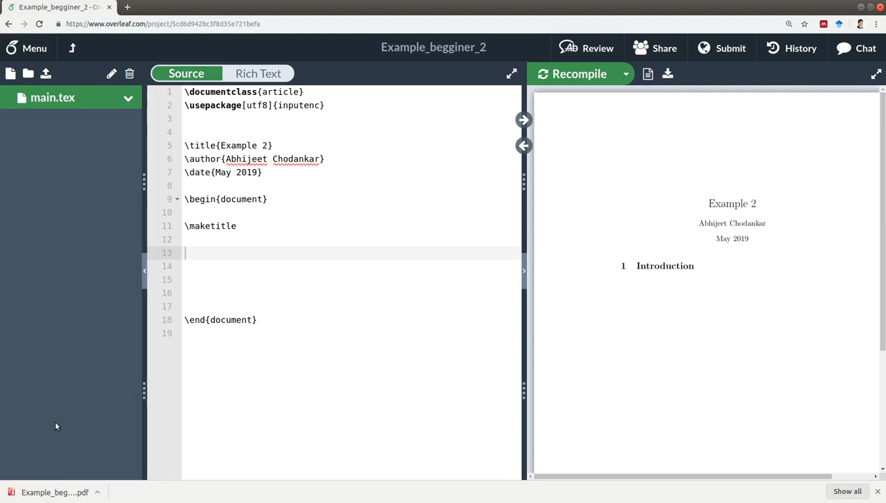
mouse_move(76, 364)
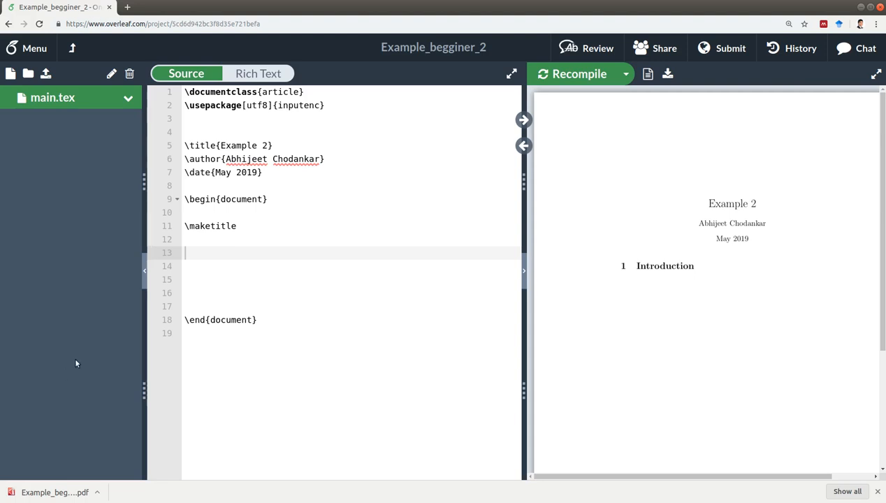
mouse_move(117, 199)
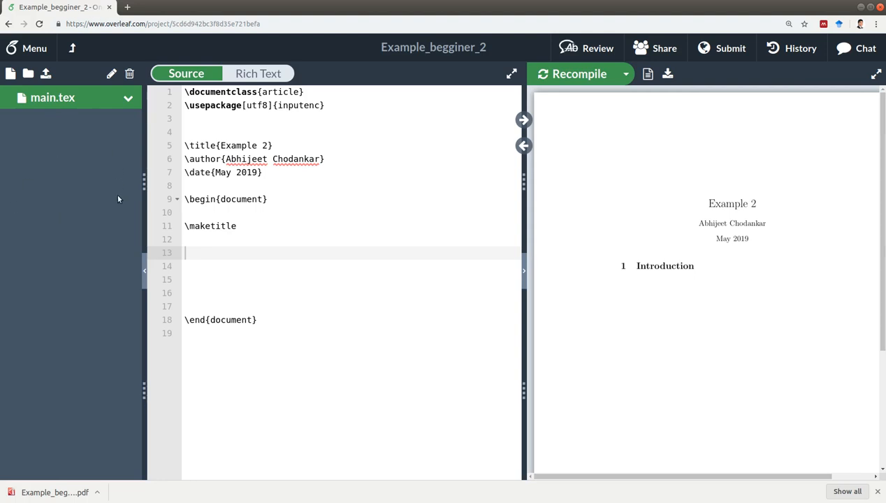
mouse_move(111, 135)
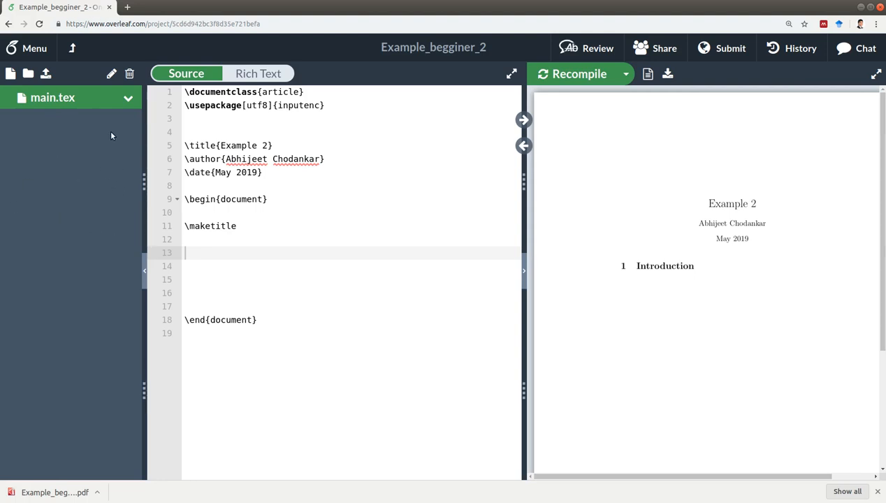
mouse_move(58, 119)
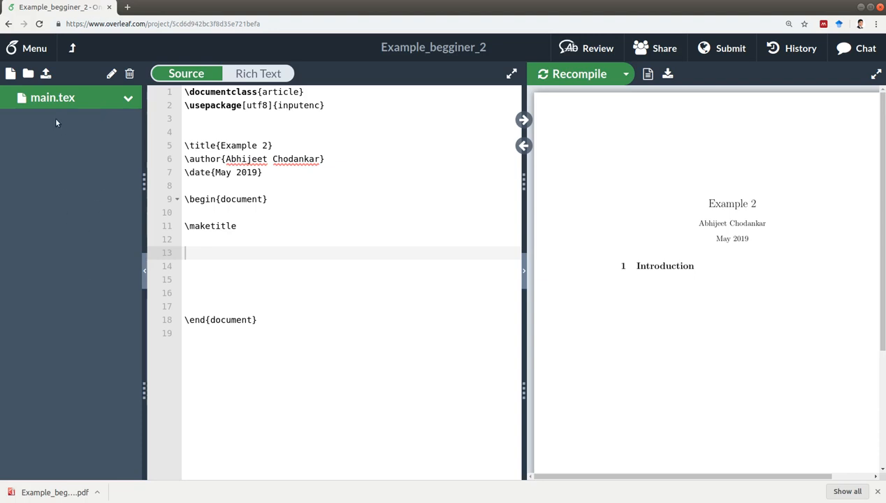
mouse_move(63, 116)
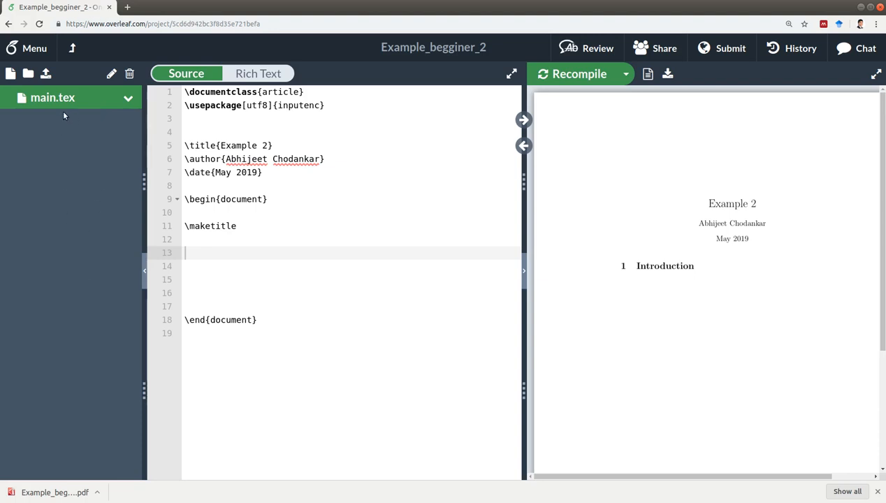
mouse_move(81, 113)
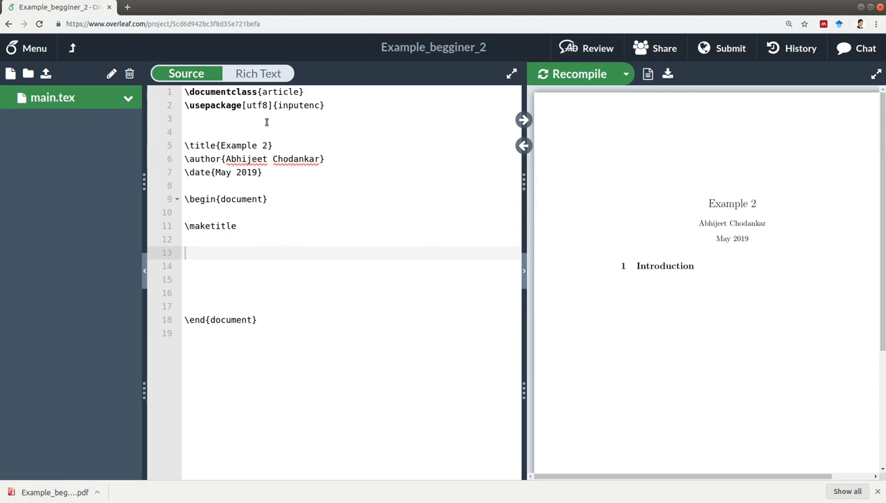
Step: Write \section{Introduction} below \maketitle and recompile so the PDF shows '1 Introduction'
left_click(226, 239)
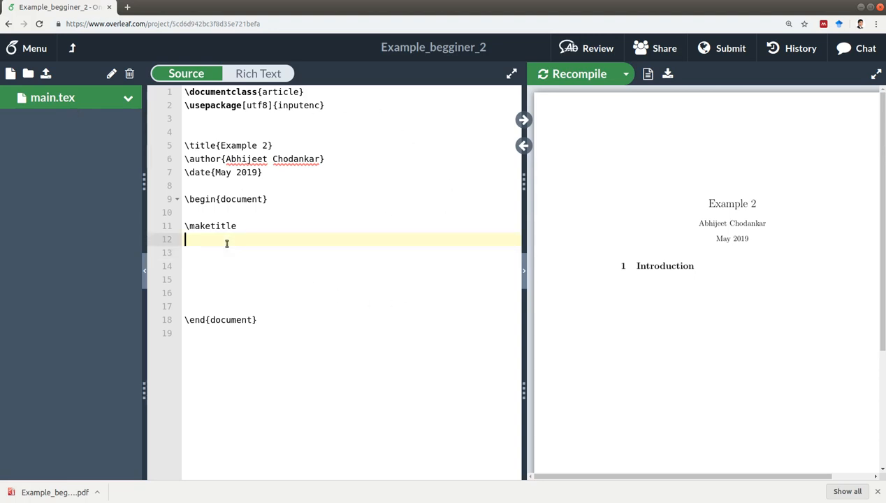
mouse_move(315, 264)
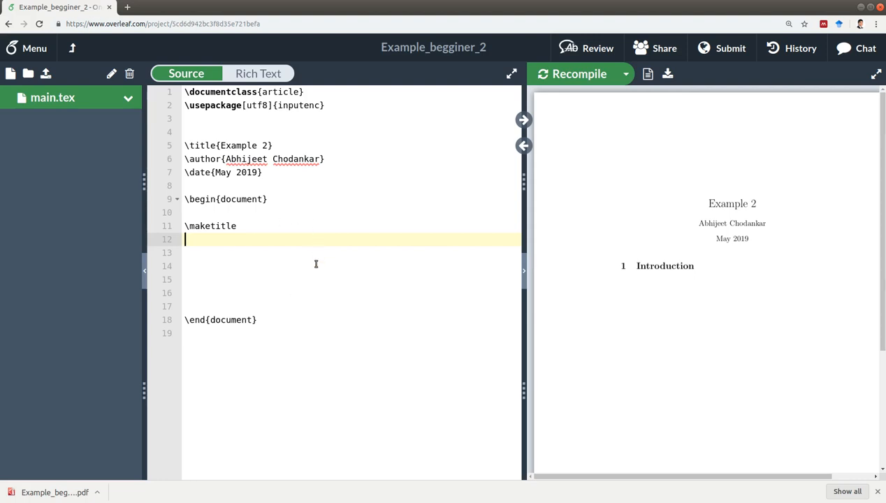
mouse_move(647, 74)
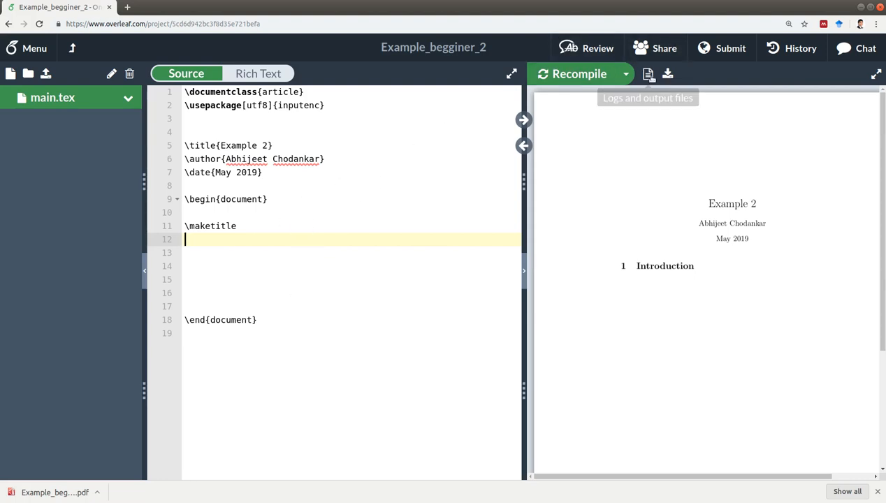
mouse_move(716, 205)
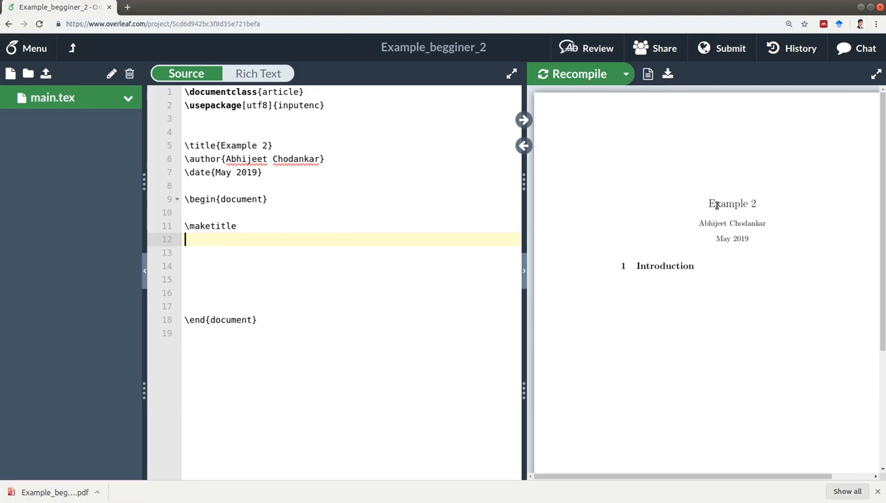
mouse_move(697, 190)
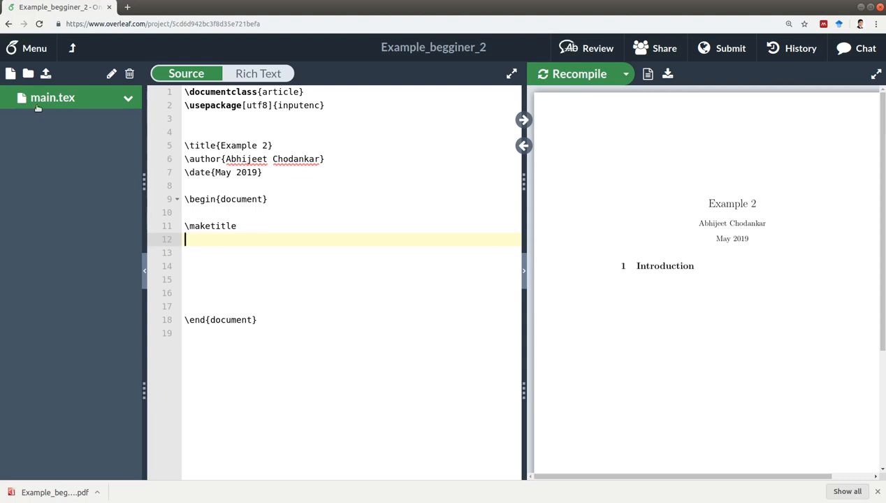
mouse_move(11, 74)
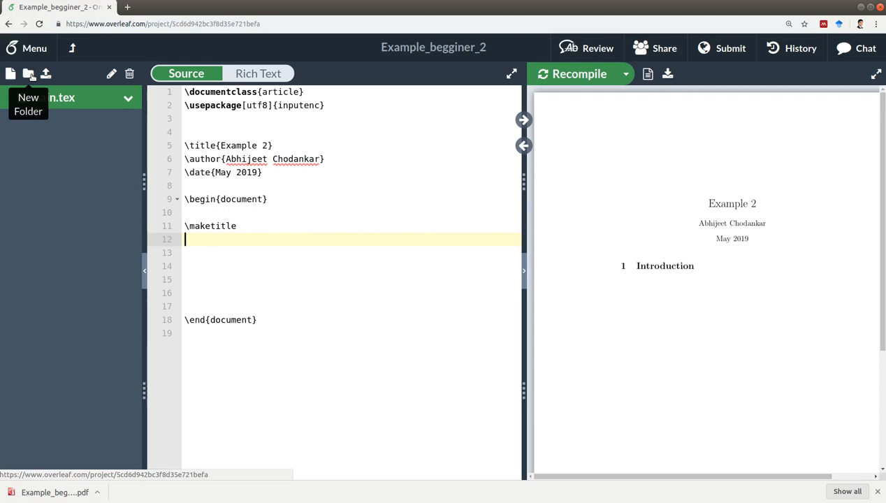
mouse_move(45, 74)
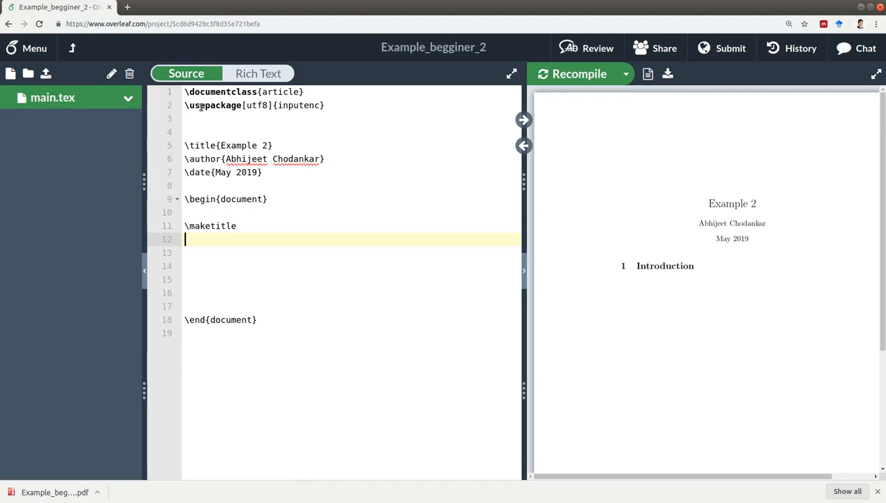
mouse_move(456, 118)
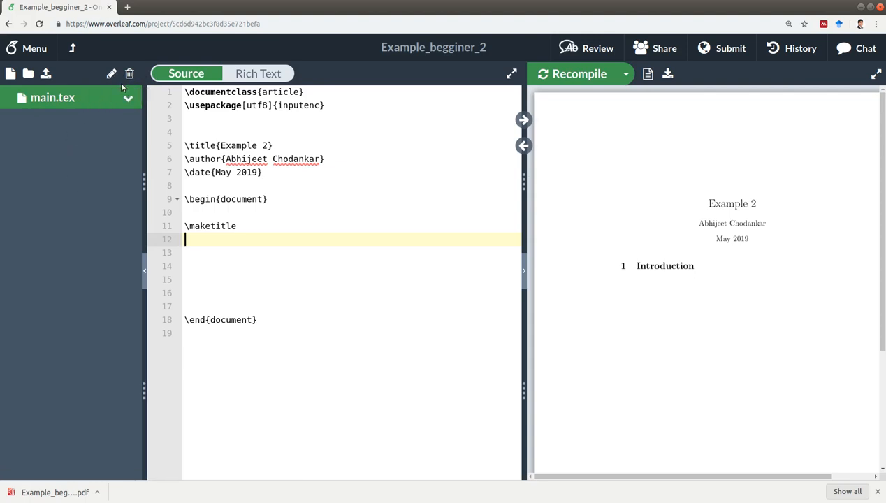
mouse_move(276, 63)
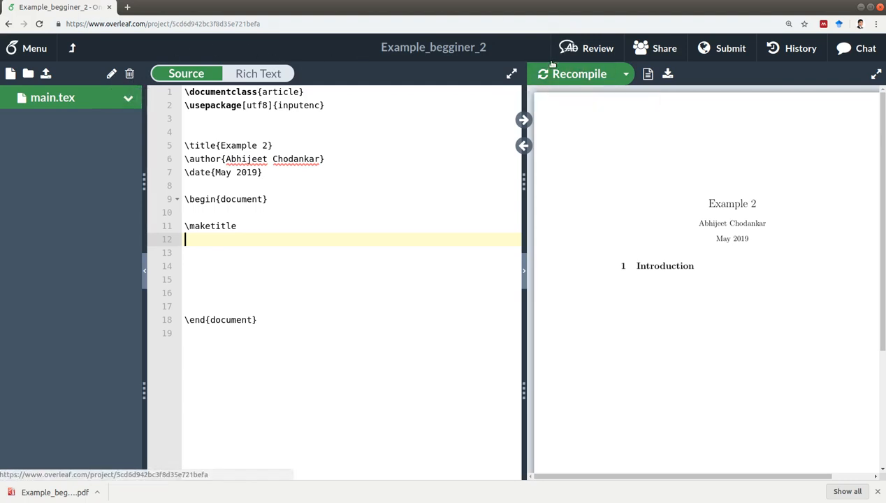
mouse_move(579, 74)
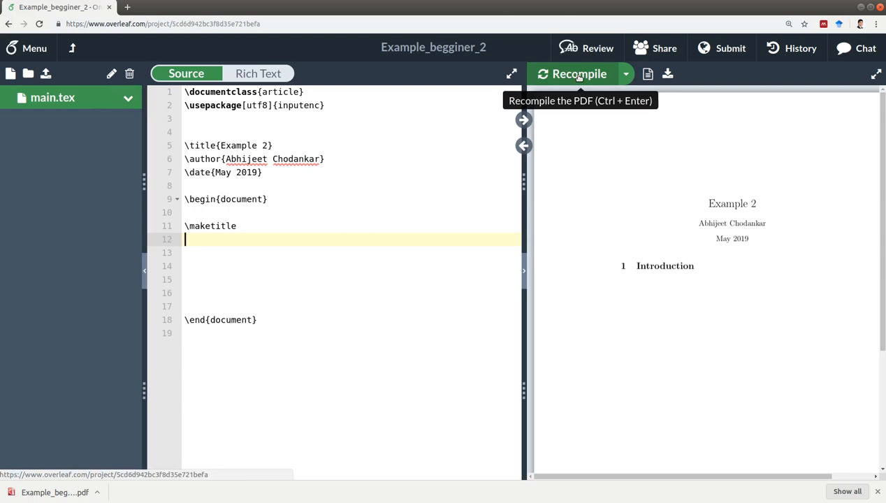
mouse_move(420, 132)
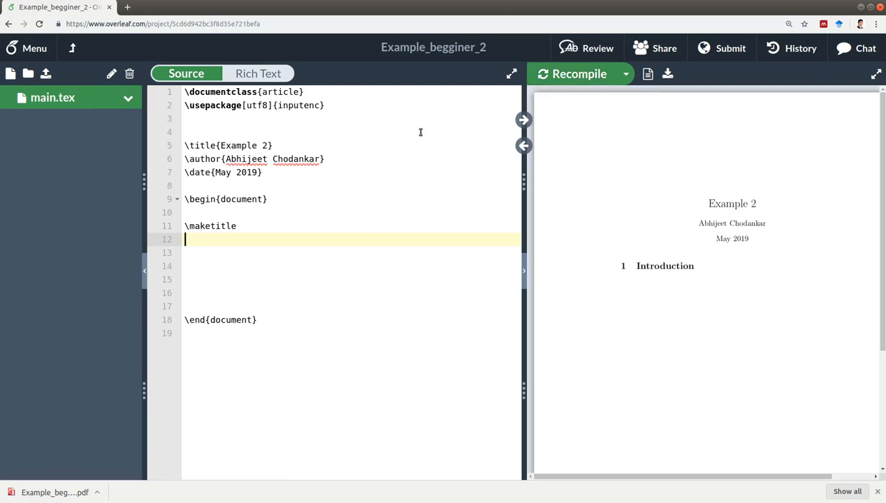
type("]sec")
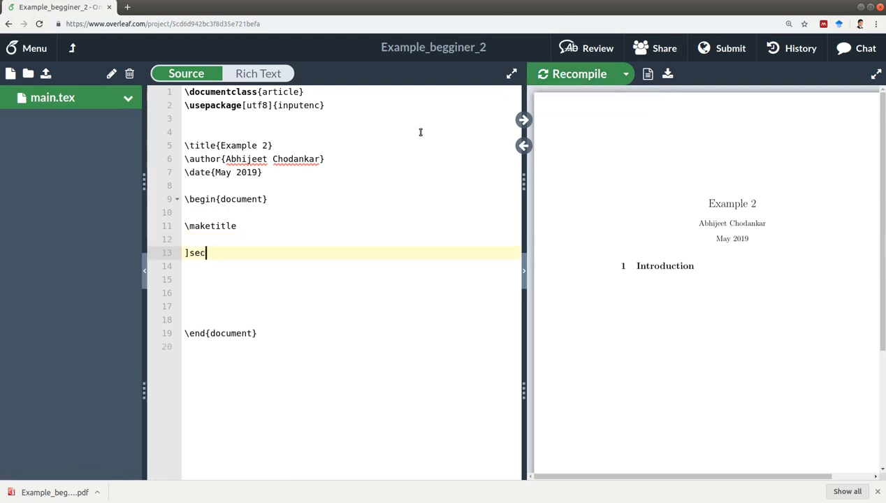
type("tion{")
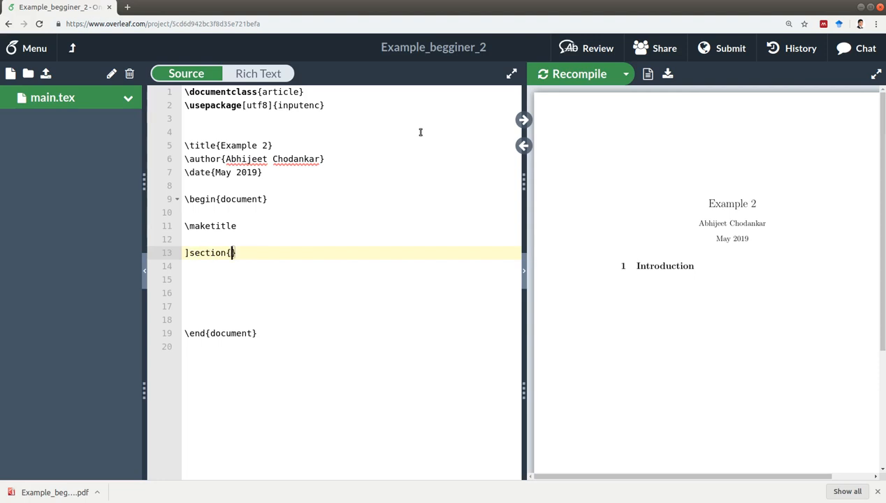
type("Introduction")
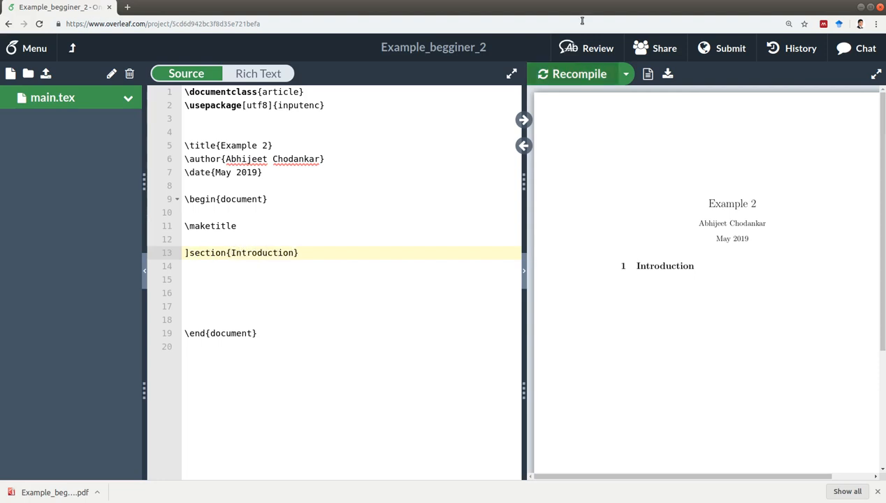
left_click(578, 74)
type("\\")
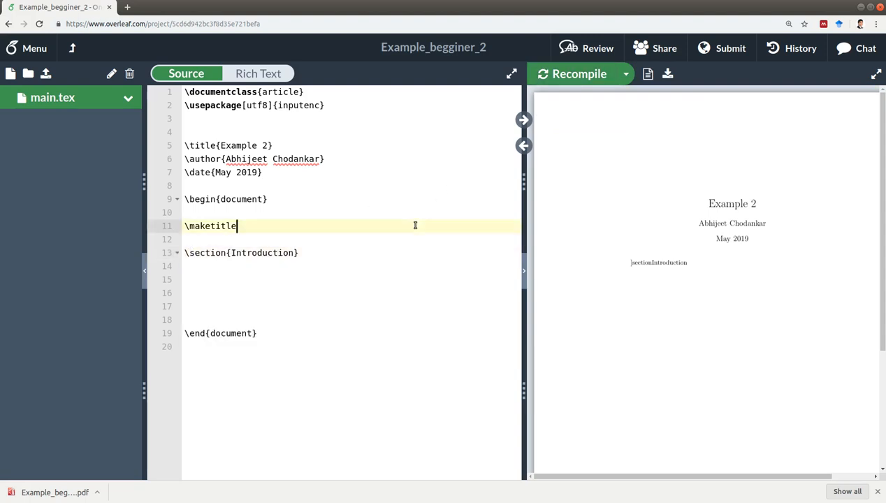
left_click(579, 73)
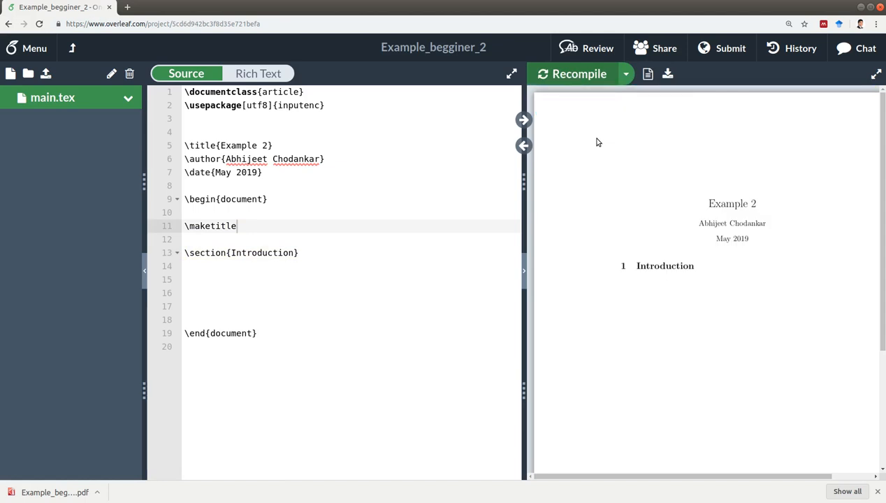
mouse_move(682, 168)
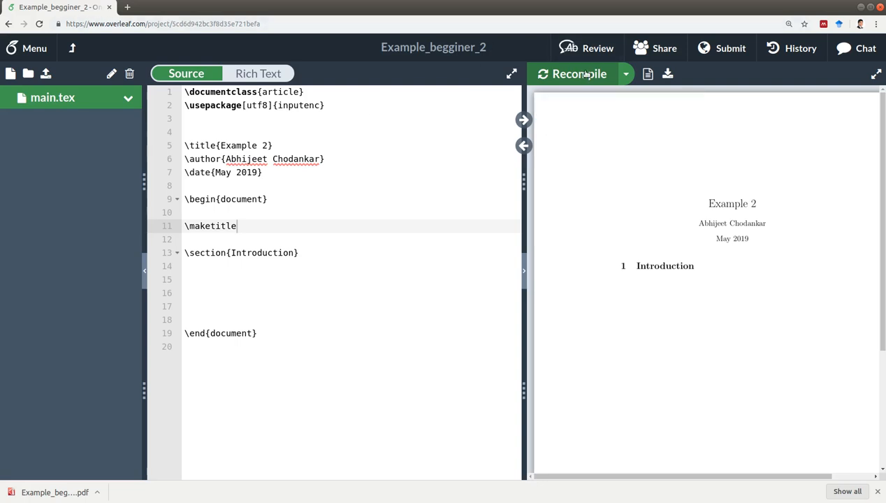
Step: Keep Auto Compile off, add filler 'kjasjdk' under Introduction, and recompile
left_click(625, 74)
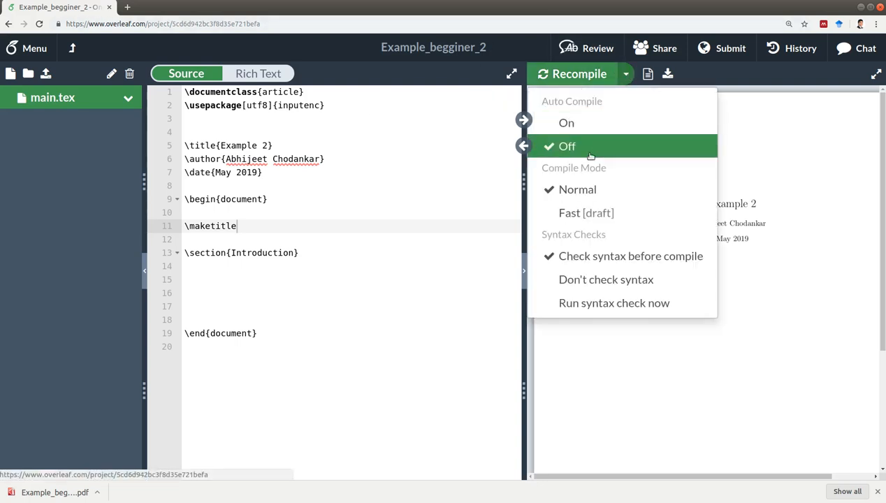
left_click(579, 73)
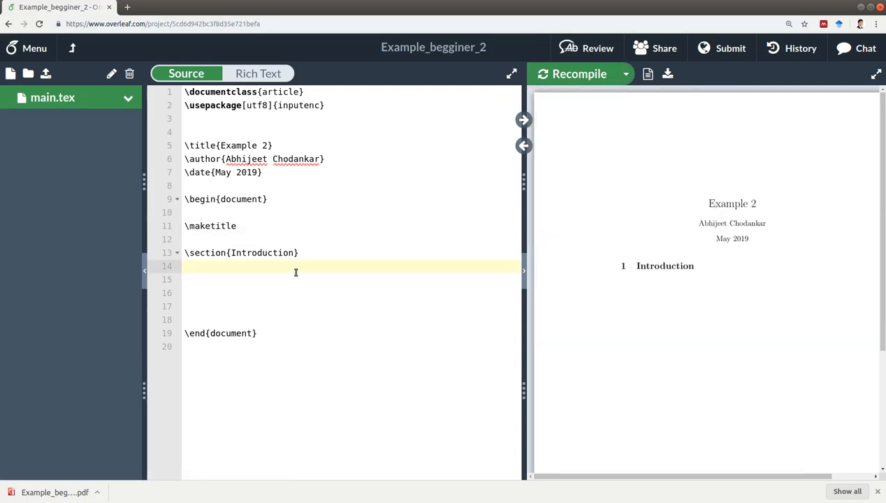
type("kjasjdk")
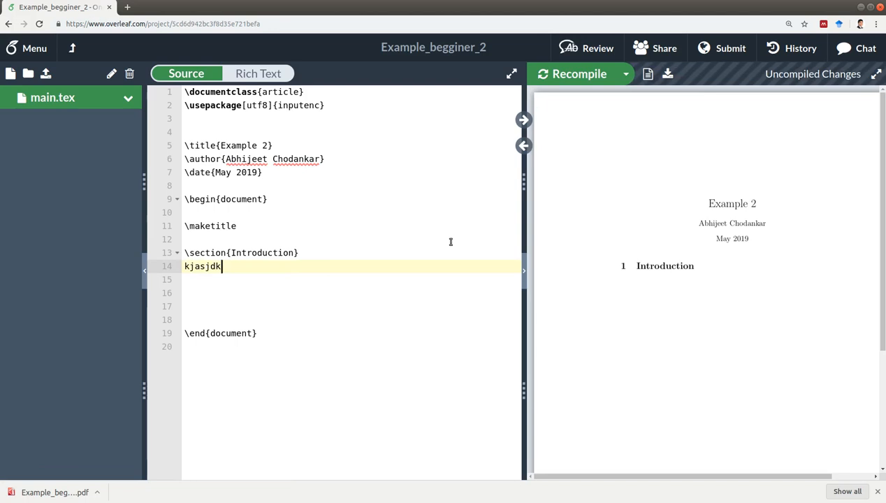
left_click(579, 73)
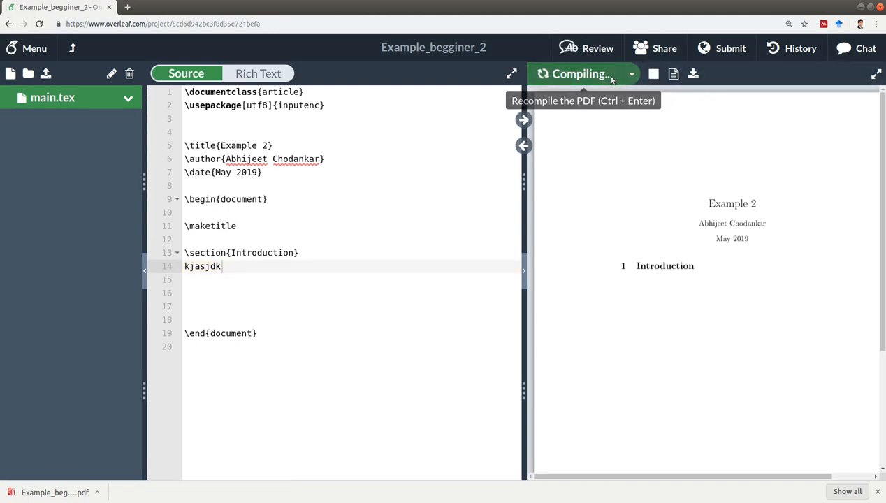
left_click(580, 74)
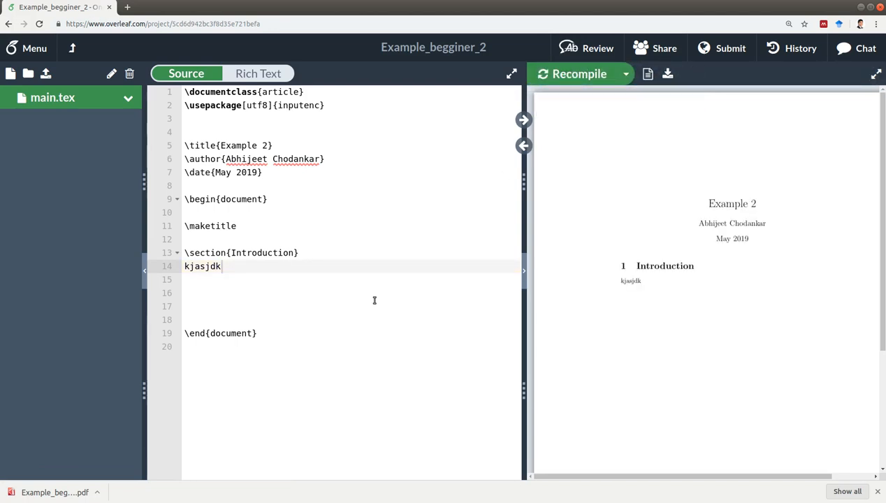
mouse_move(656, 47)
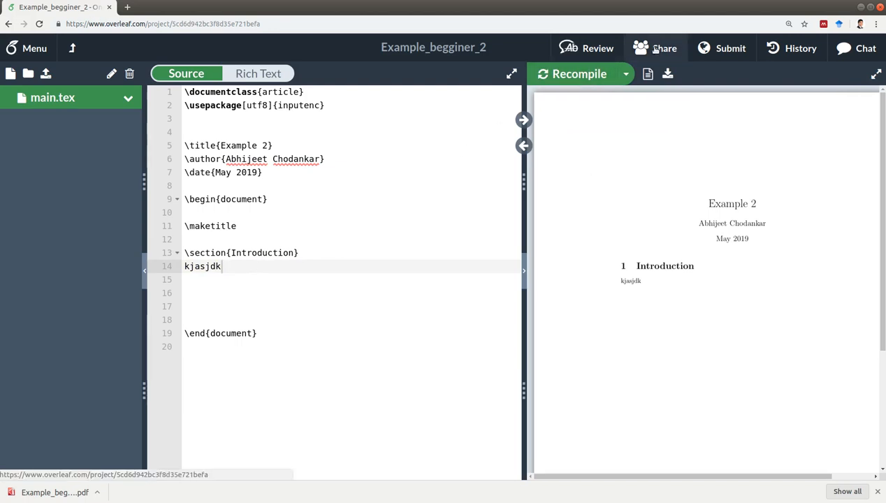
mouse_move(668, 74)
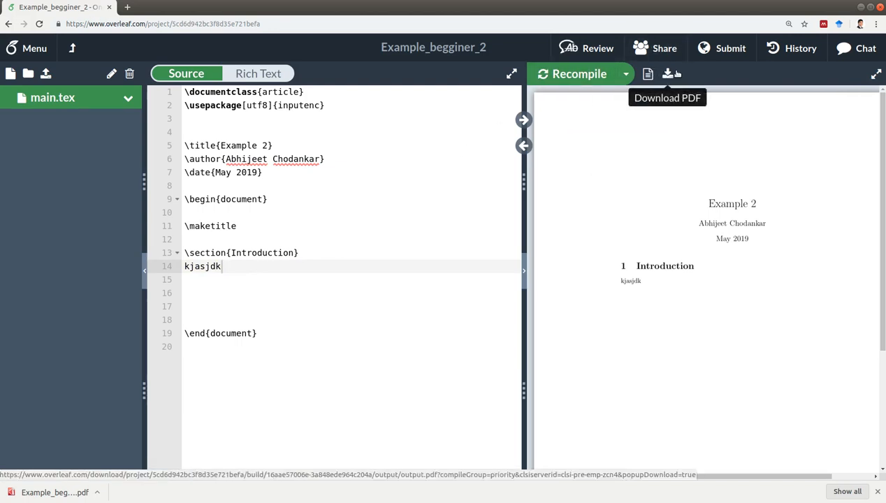
Step: Download the compiled PDF, view it, and return to the Overleaf project
left_click(666, 73)
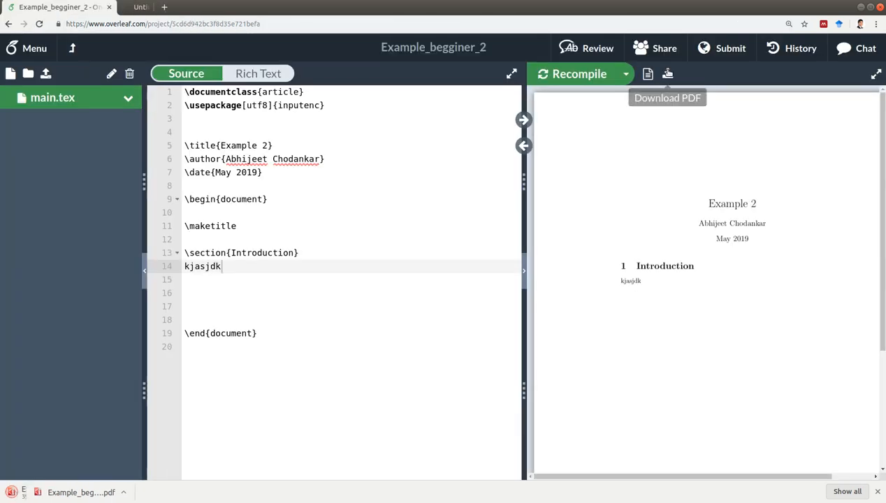
left_click(668, 74)
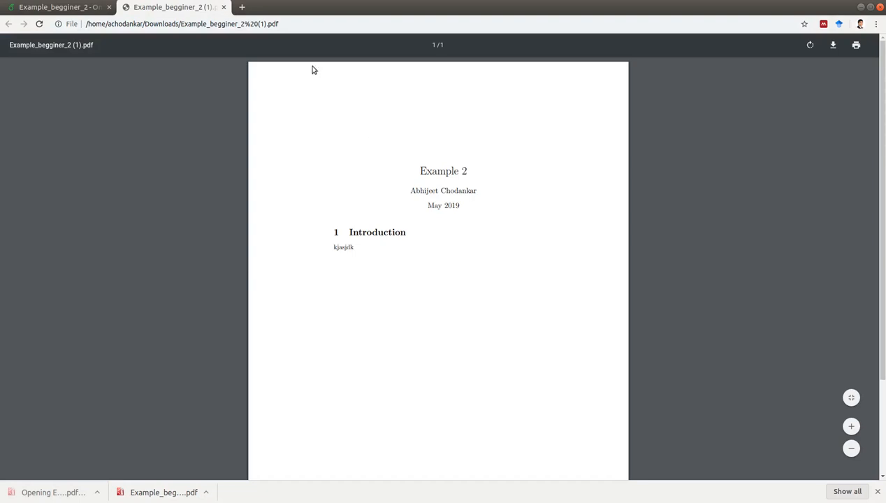
left_click(59, 7)
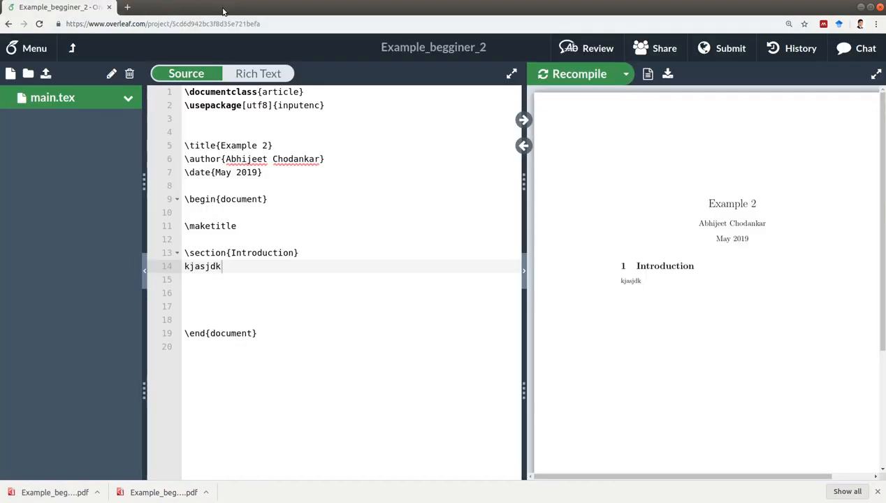
mouse_move(351, 126)
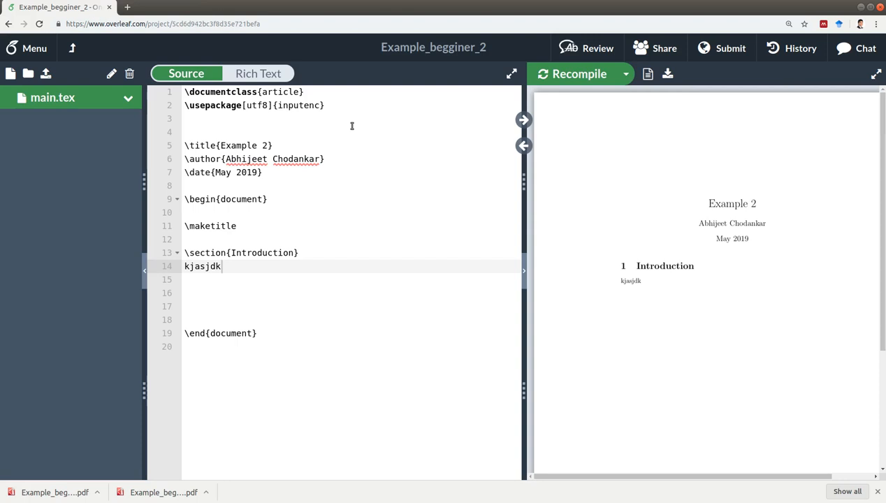
mouse_move(754, 111)
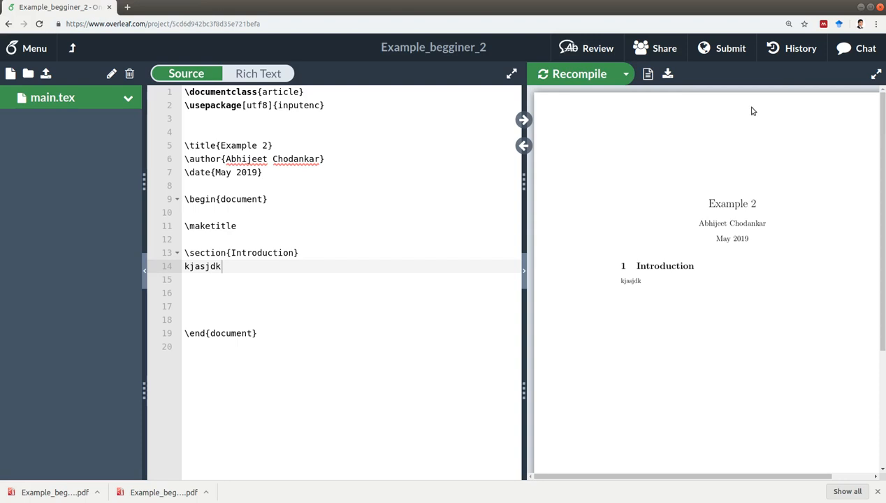
mouse_move(357, 224)
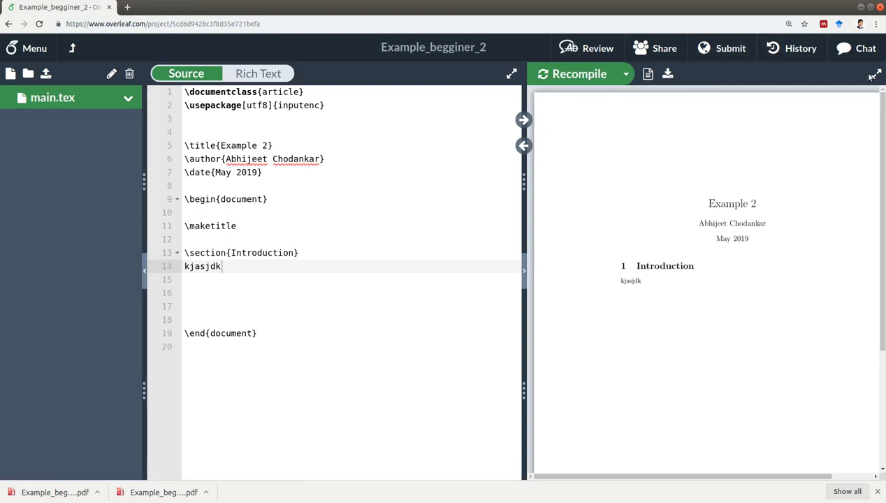
mouse_move(876, 75)
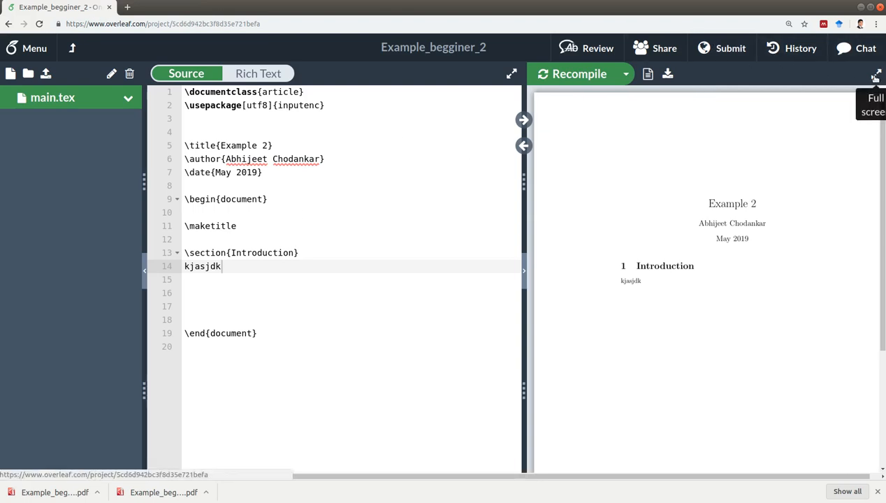
Step: Make the PDF preview full-screen and fit it to height, then to width
left_click(876, 76)
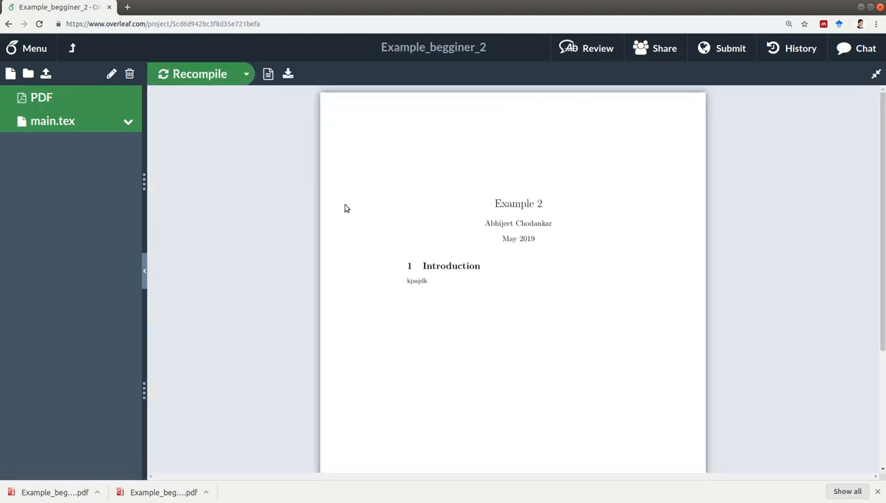
mouse_move(216, 172)
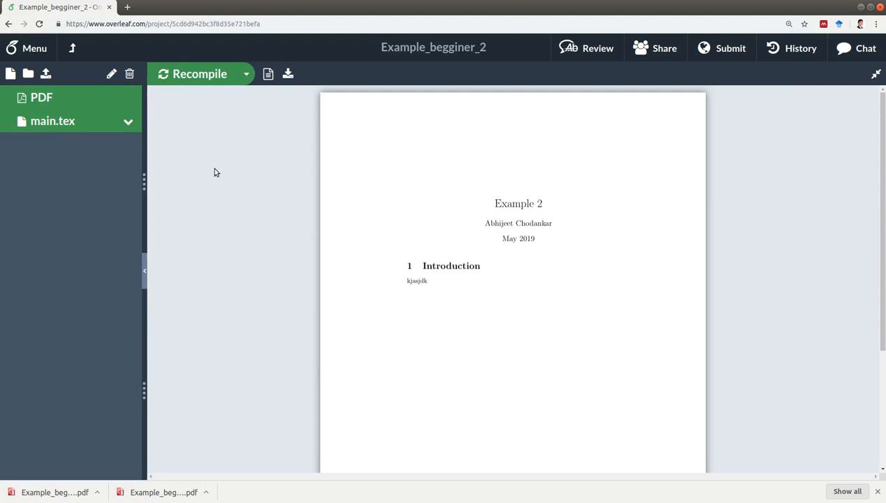
left_click(259, 110)
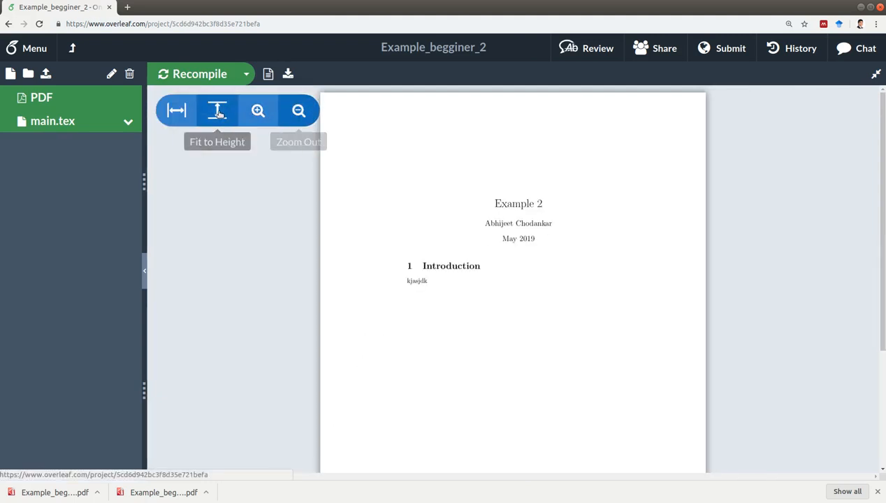
left_click(176, 110)
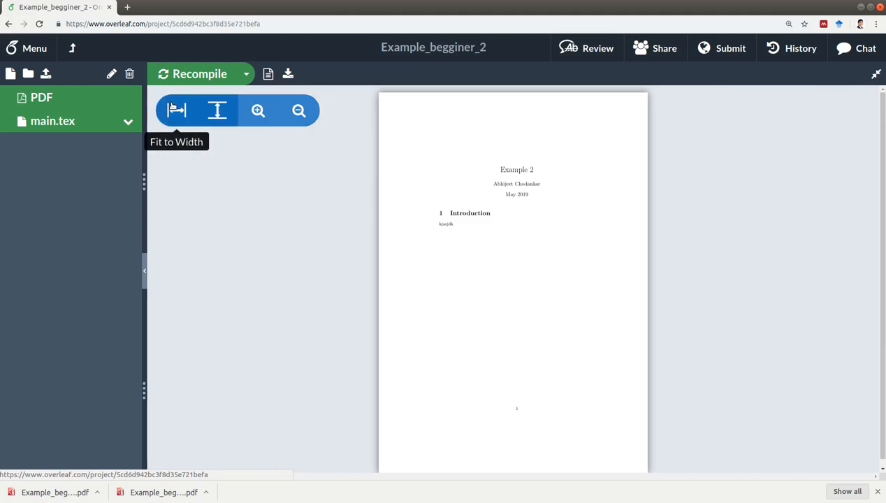
left_click(258, 110)
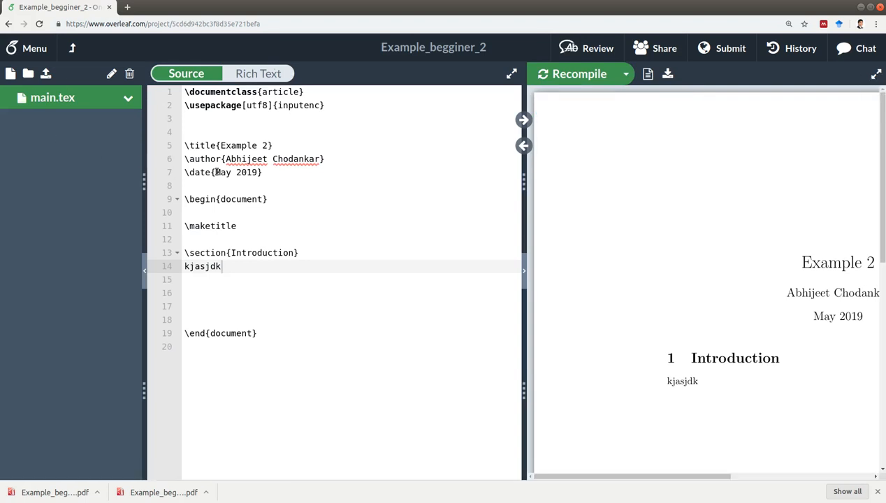
mouse_move(283, 175)
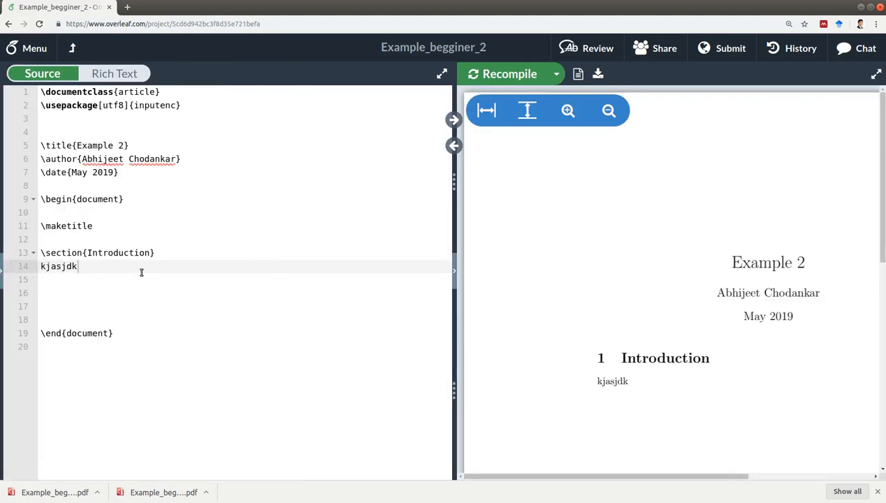
mouse_move(3, 272)
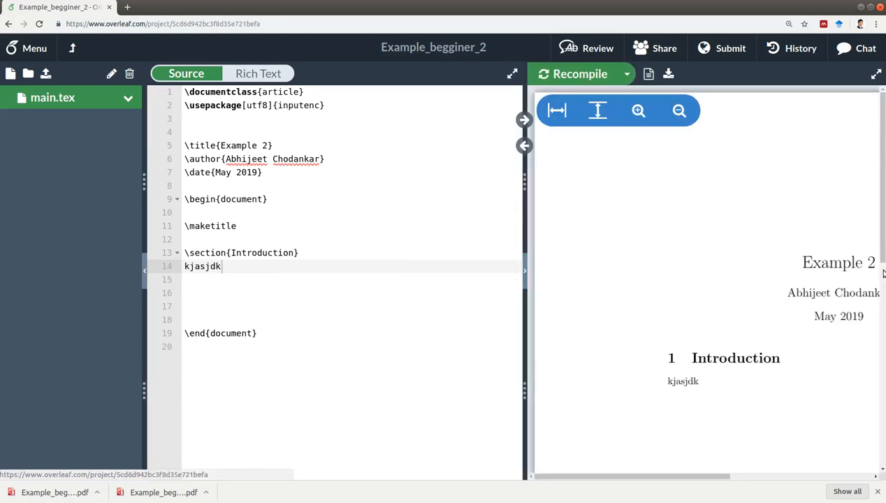
mouse_move(678, 110)
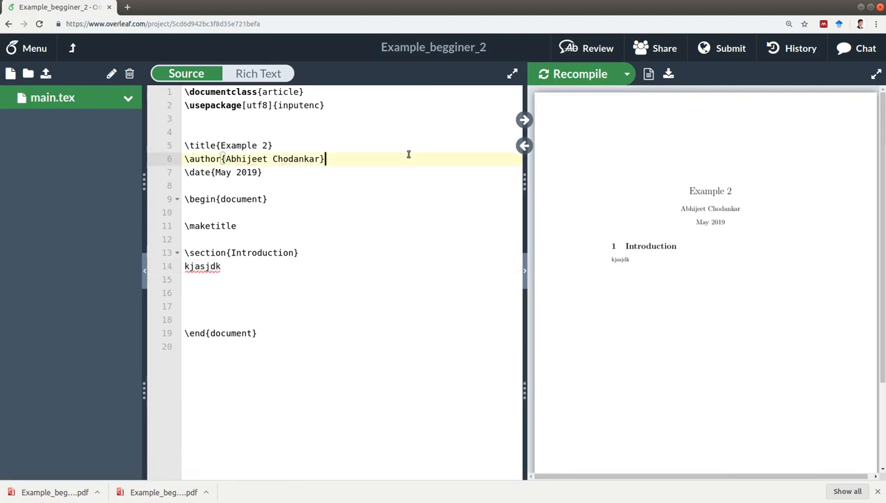
mouse_move(770, 23)
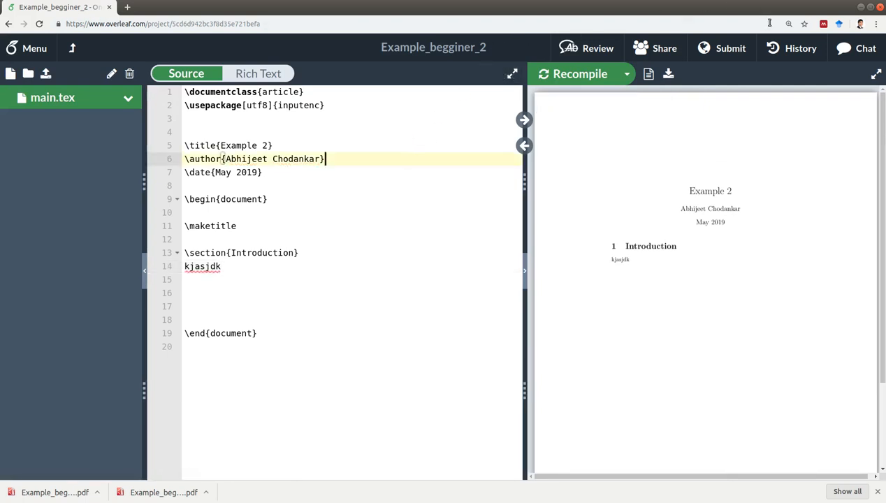
left_click(792, 48)
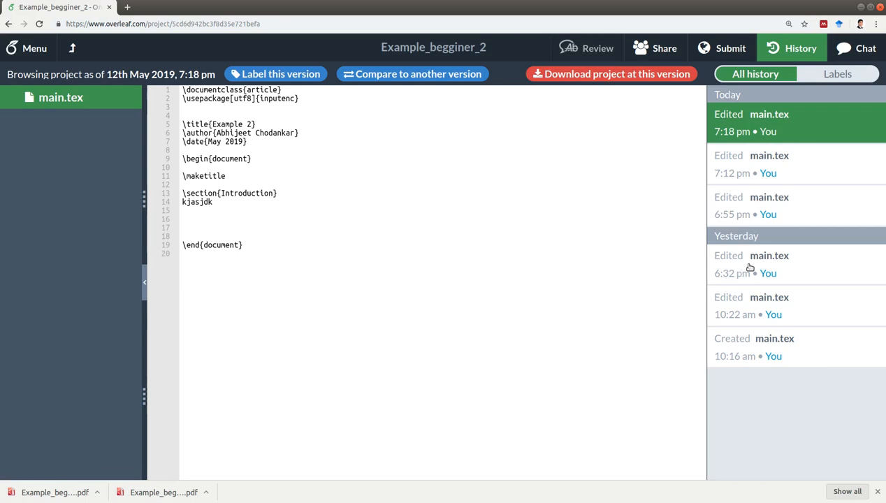
mouse_move(788, 261)
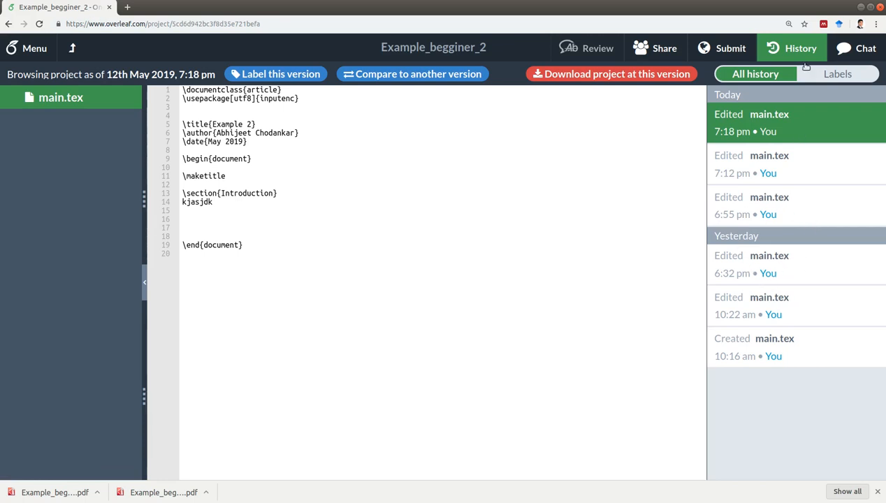
left_click(792, 48)
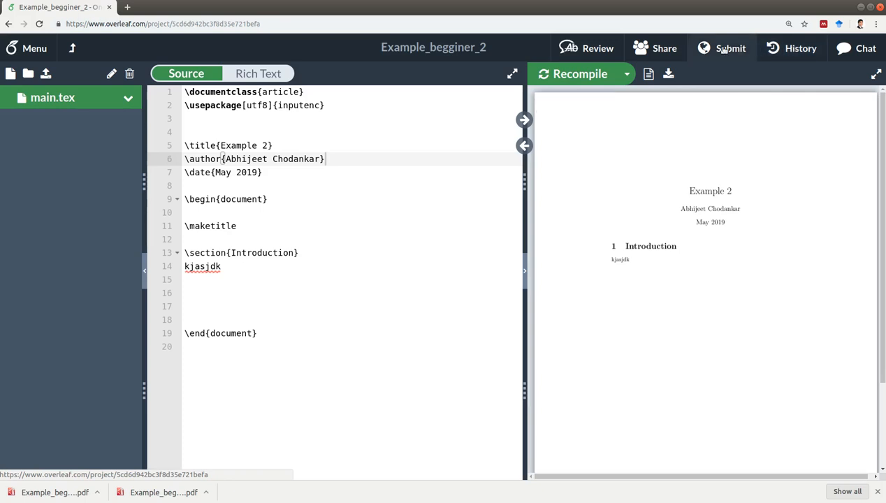
left_click(856, 48)
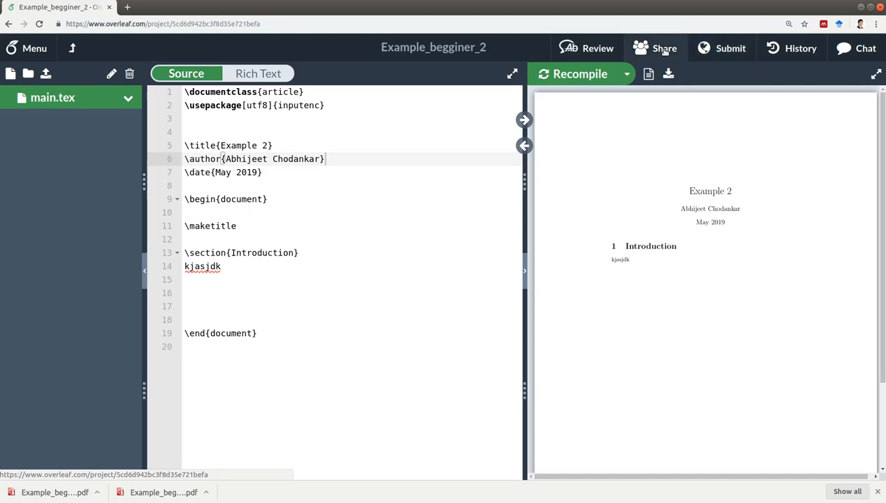
left_click(654, 48)
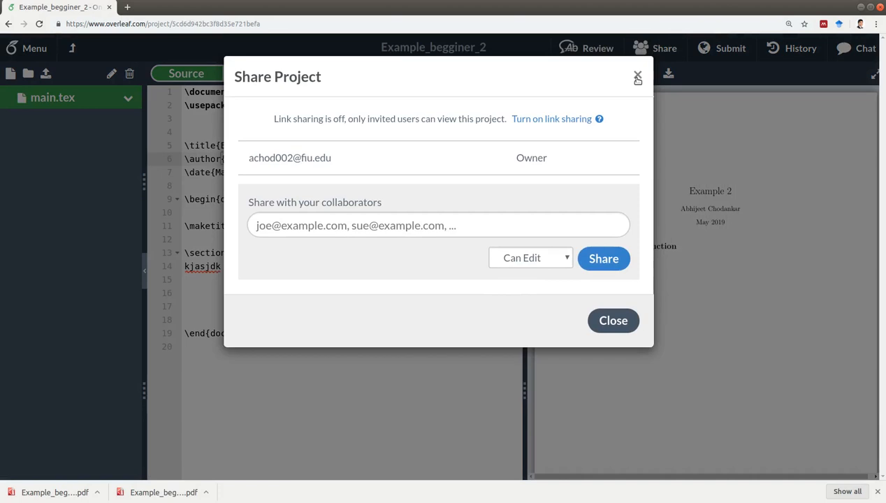
left_click(636, 75)
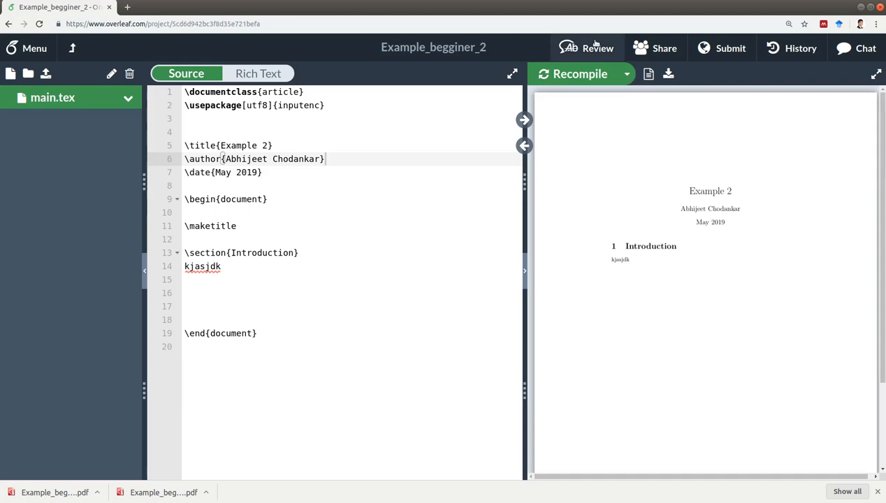
left_click(587, 48)
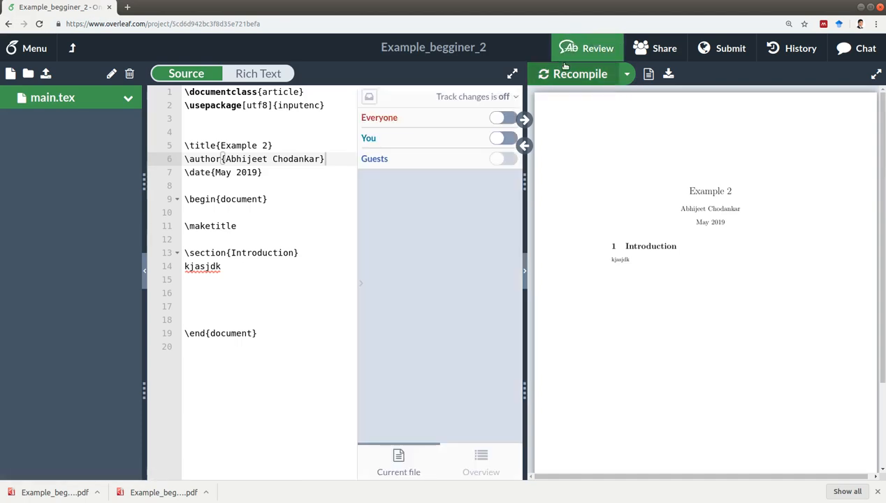
left_click(587, 47)
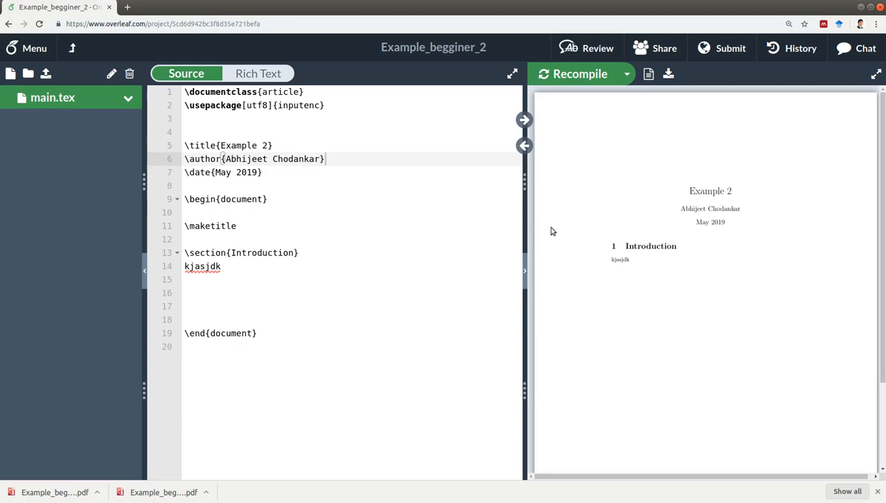
mouse_move(494, 87)
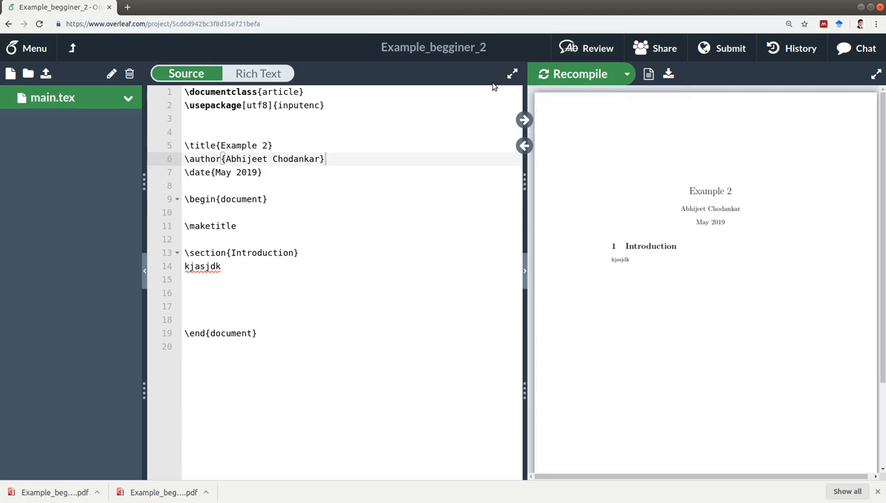